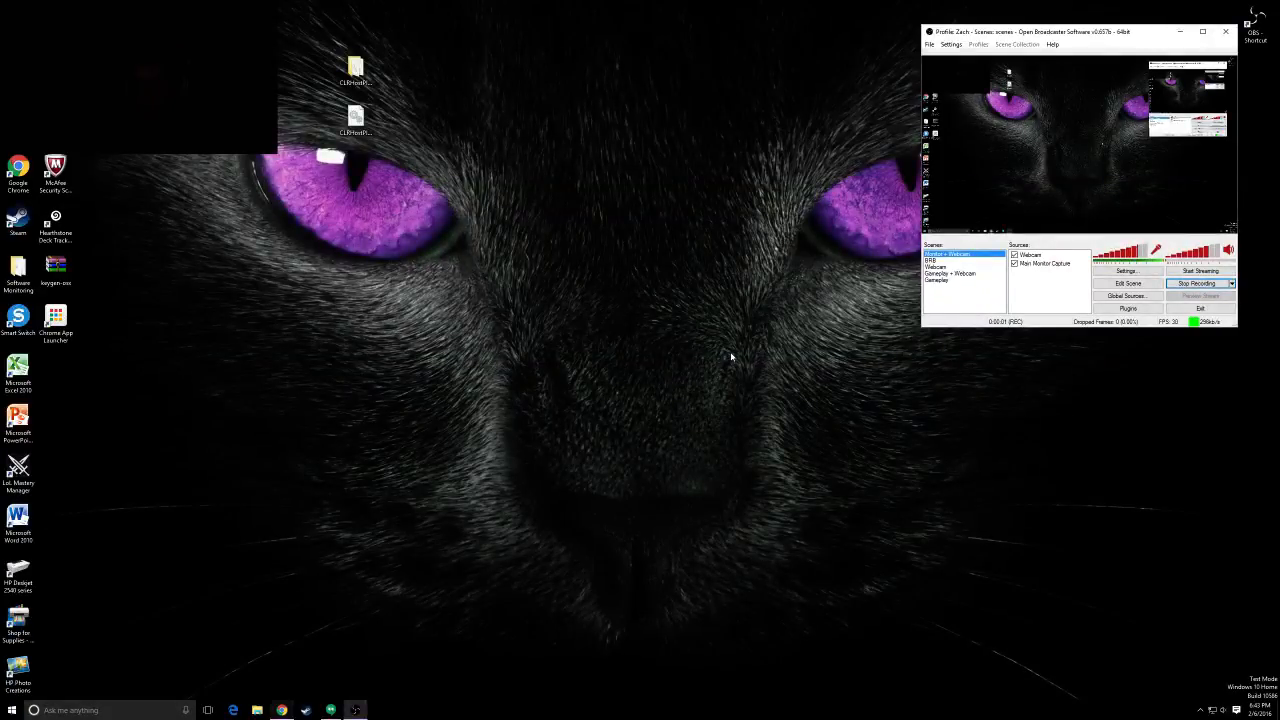
mouse_move(148, 628)
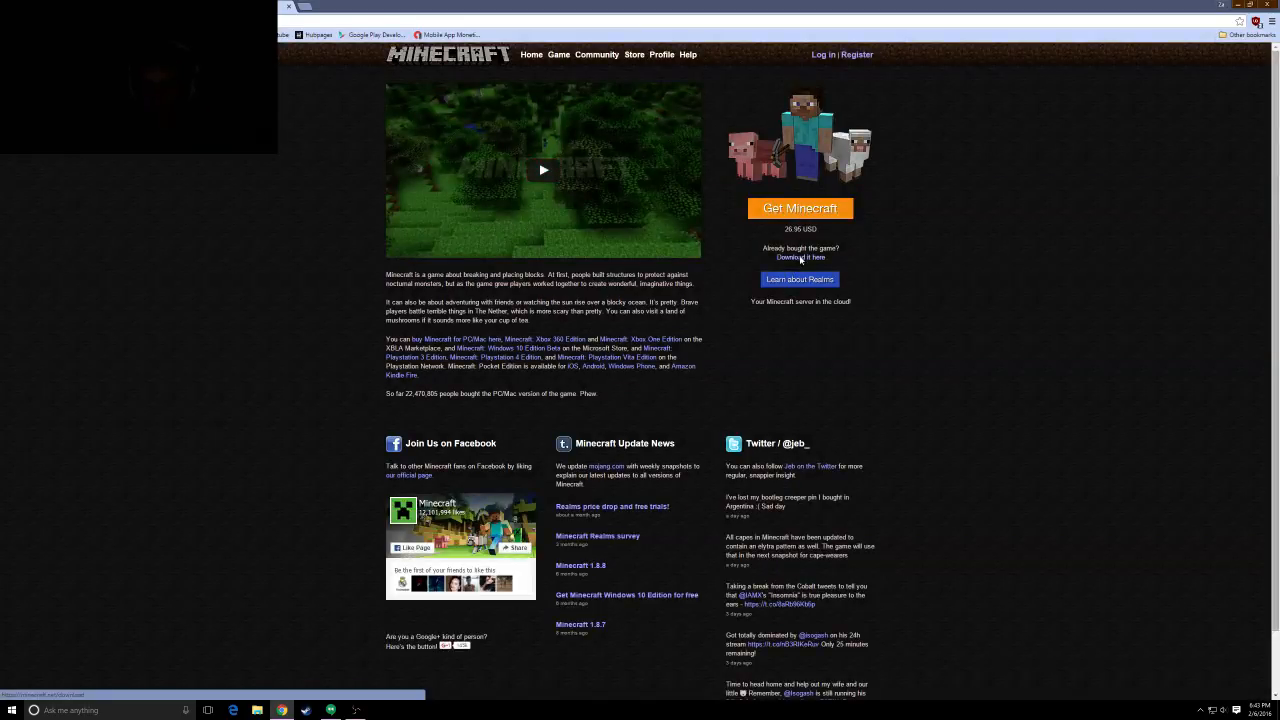
- Bring up the Minecraft download page and view its Multiplayer Server section
left_click(800, 258)
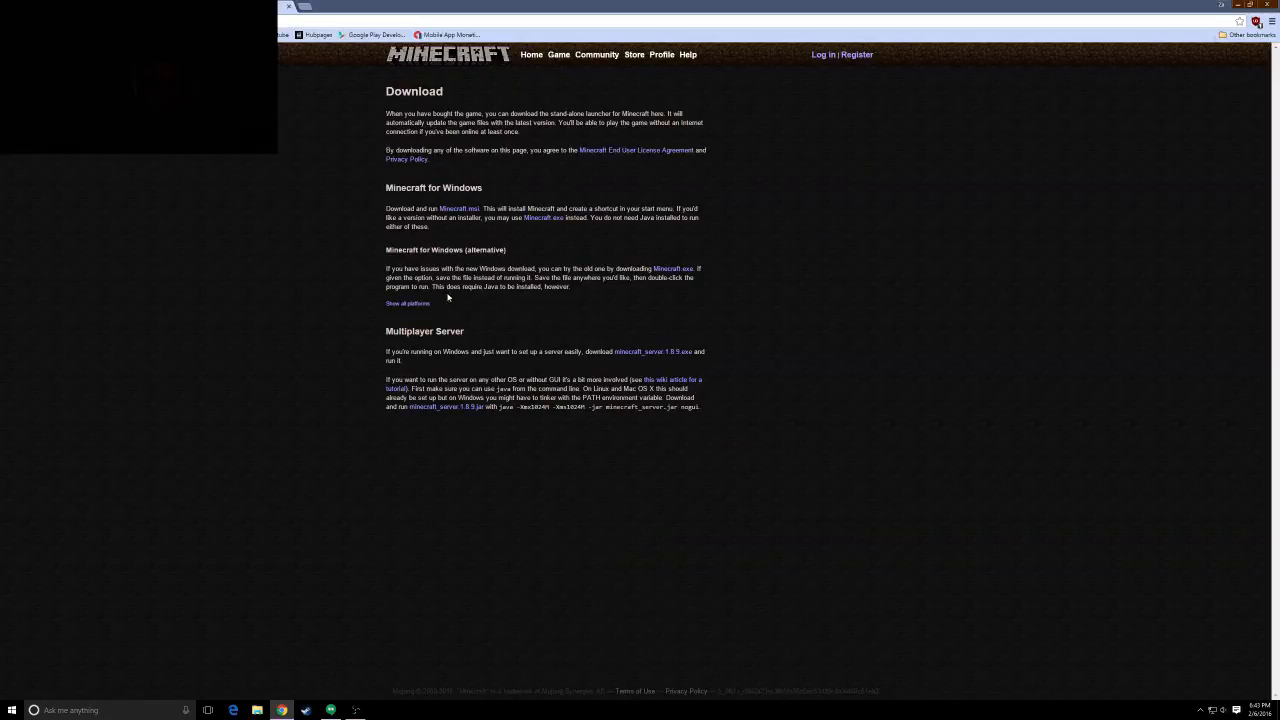
double_click(424, 332)
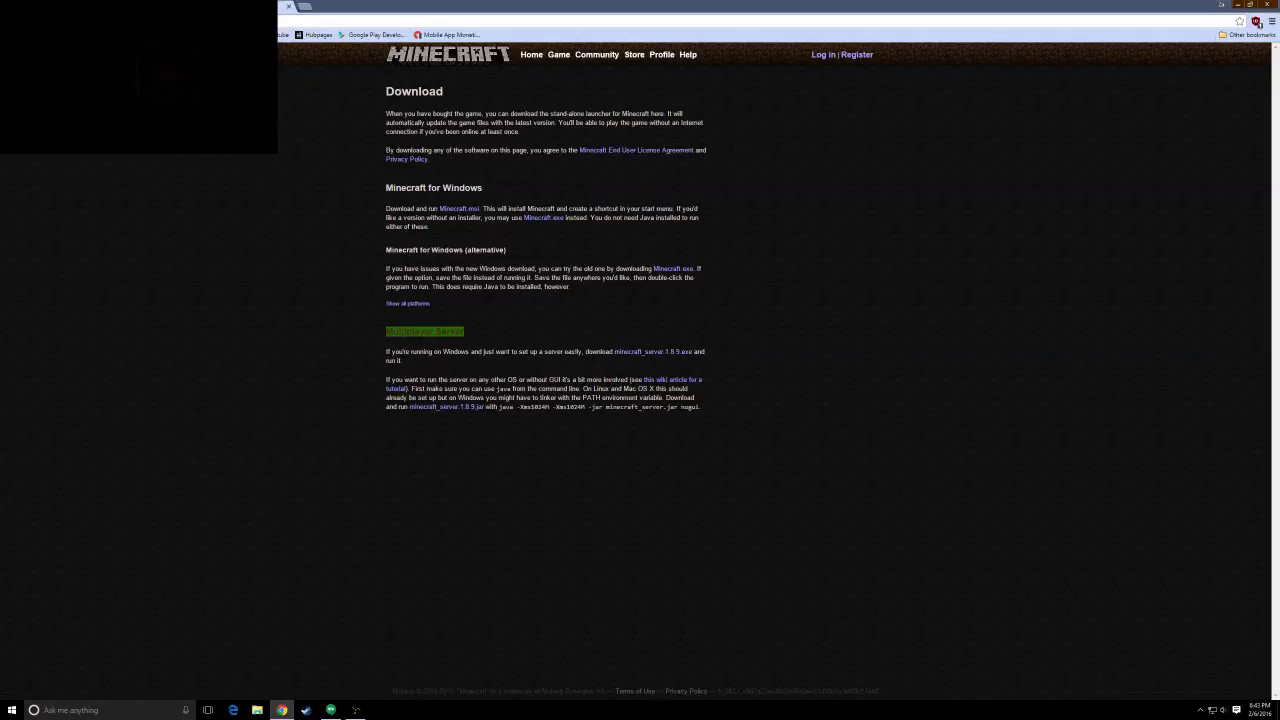
left_click(354, 342)
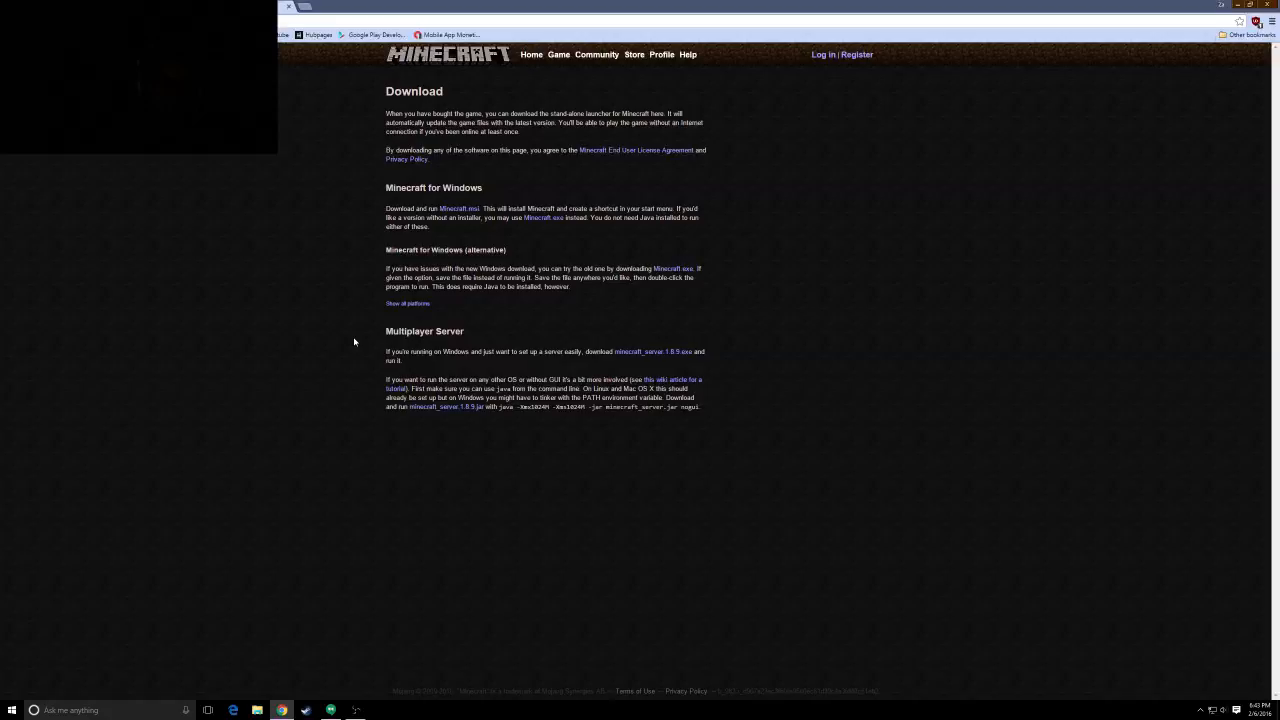
mouse_move(330, 272)
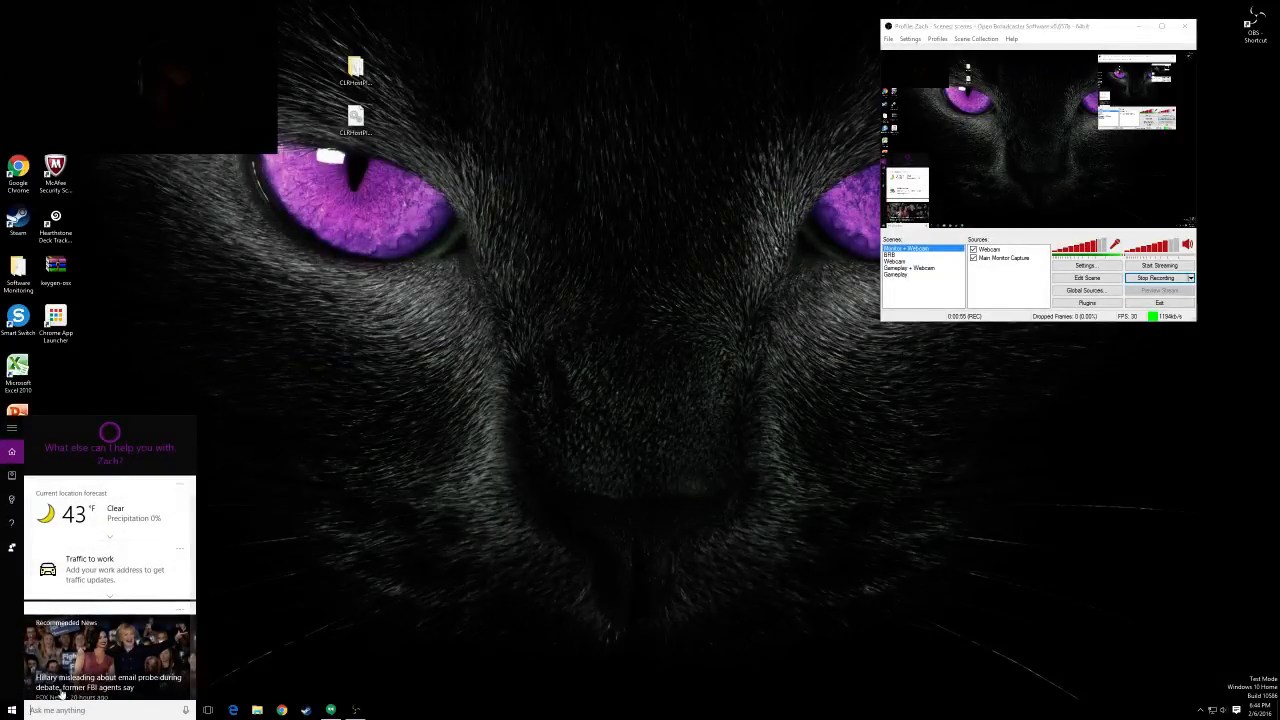
- Search 'cmd' from the Start search before switching to Chrome's Google homepage
type("cm")
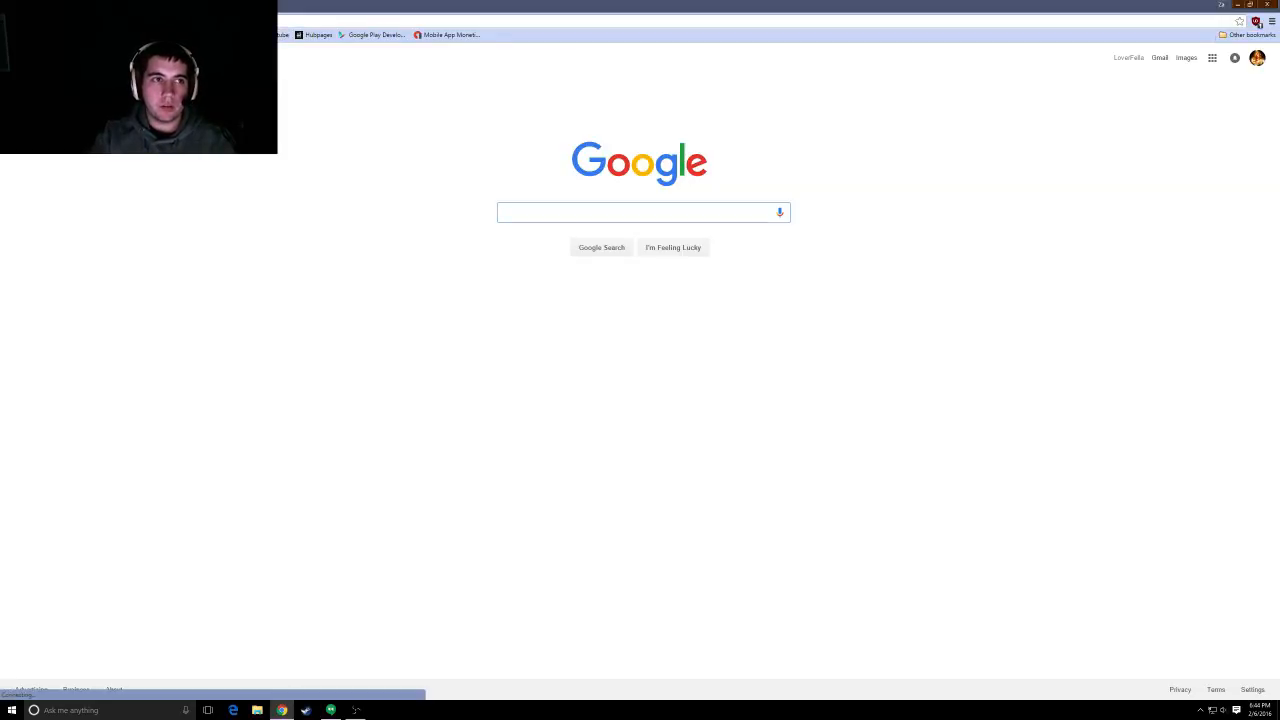
- Navigate to the router at 192.168.1.1 and enter the login credentials
left_click(640, 212)
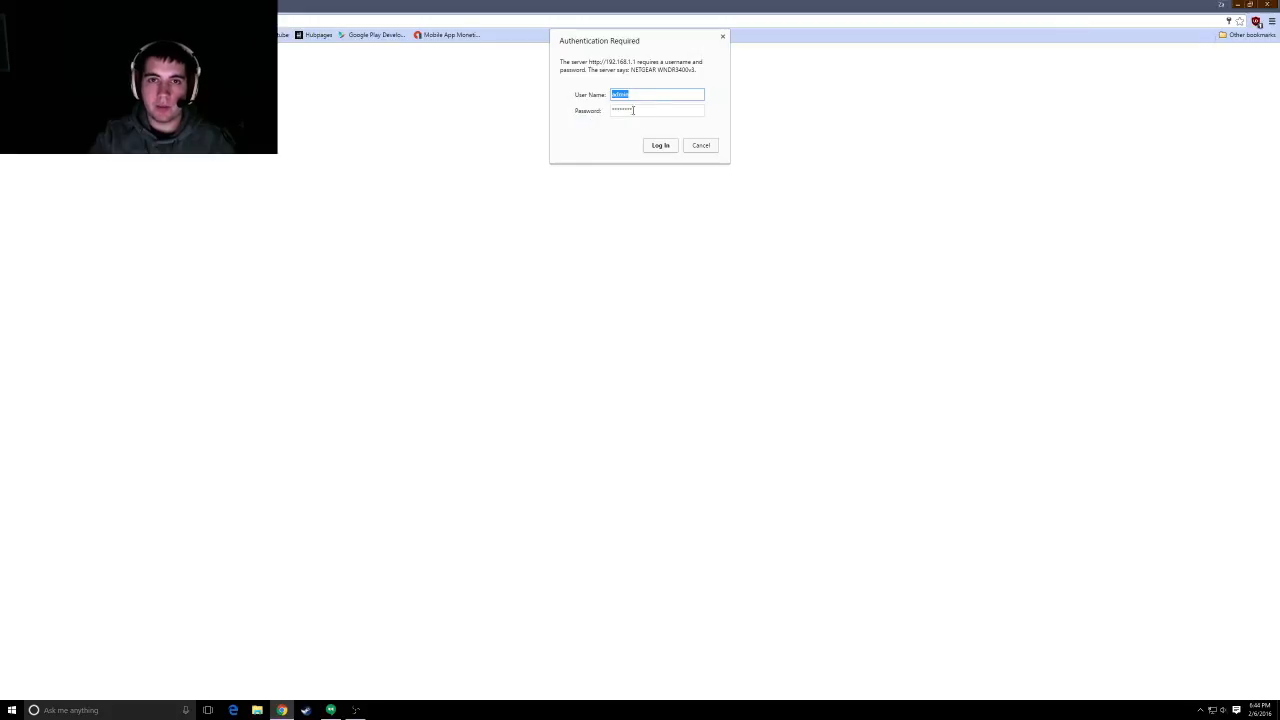
- Submit the login to reach the NETGEAR router's admin interface
left_click(660, 144)
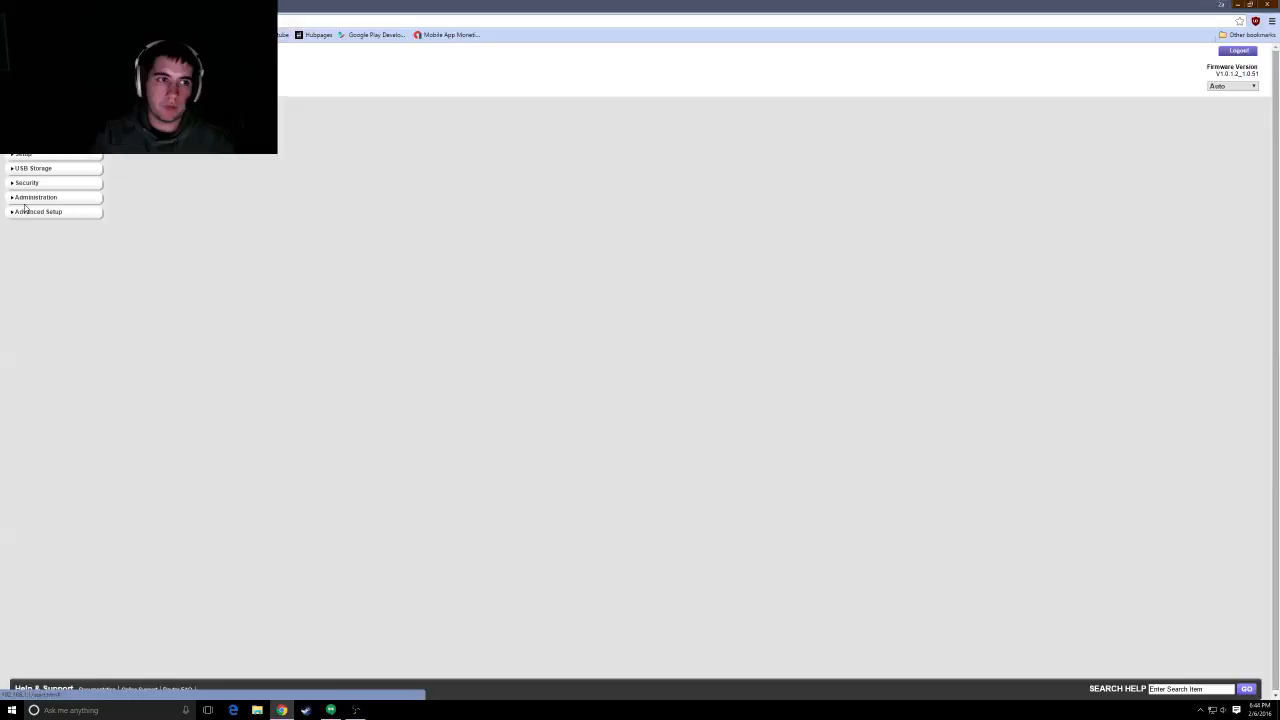
- Reach the Port Forwarding / Port Triggering page under Advanced Setup
left_click(38, 212)
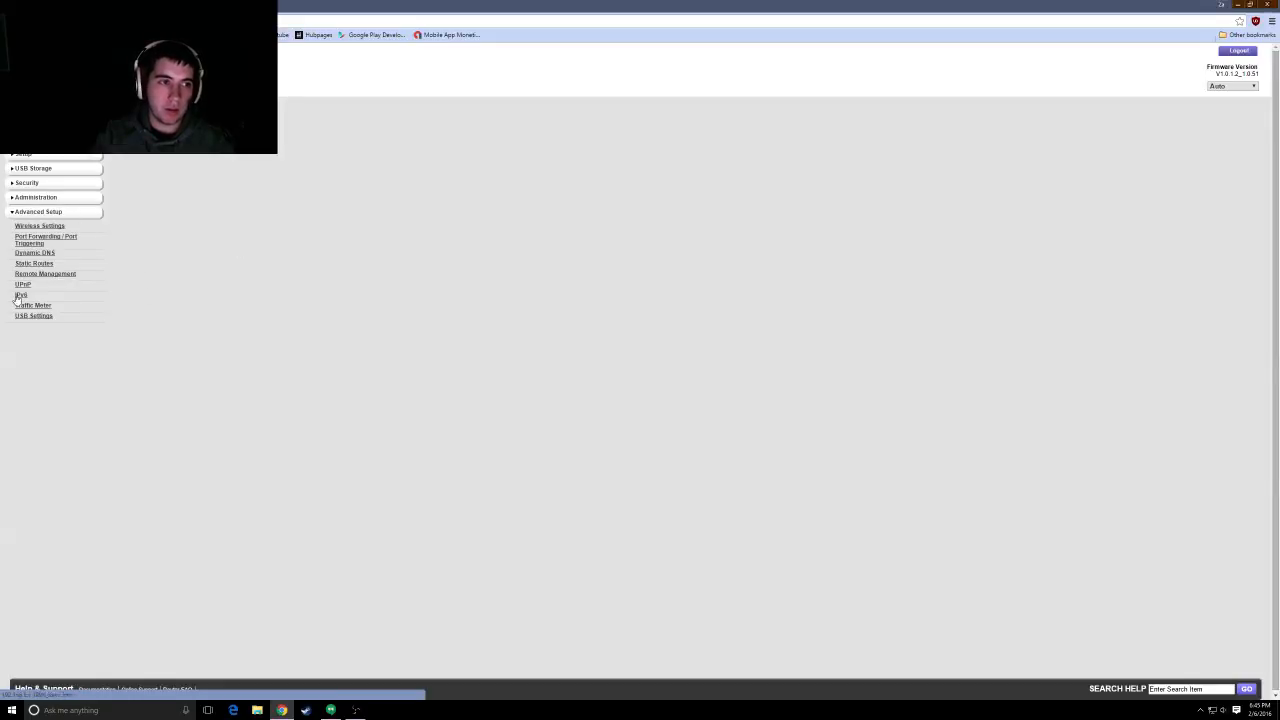
left_click(46, 240)
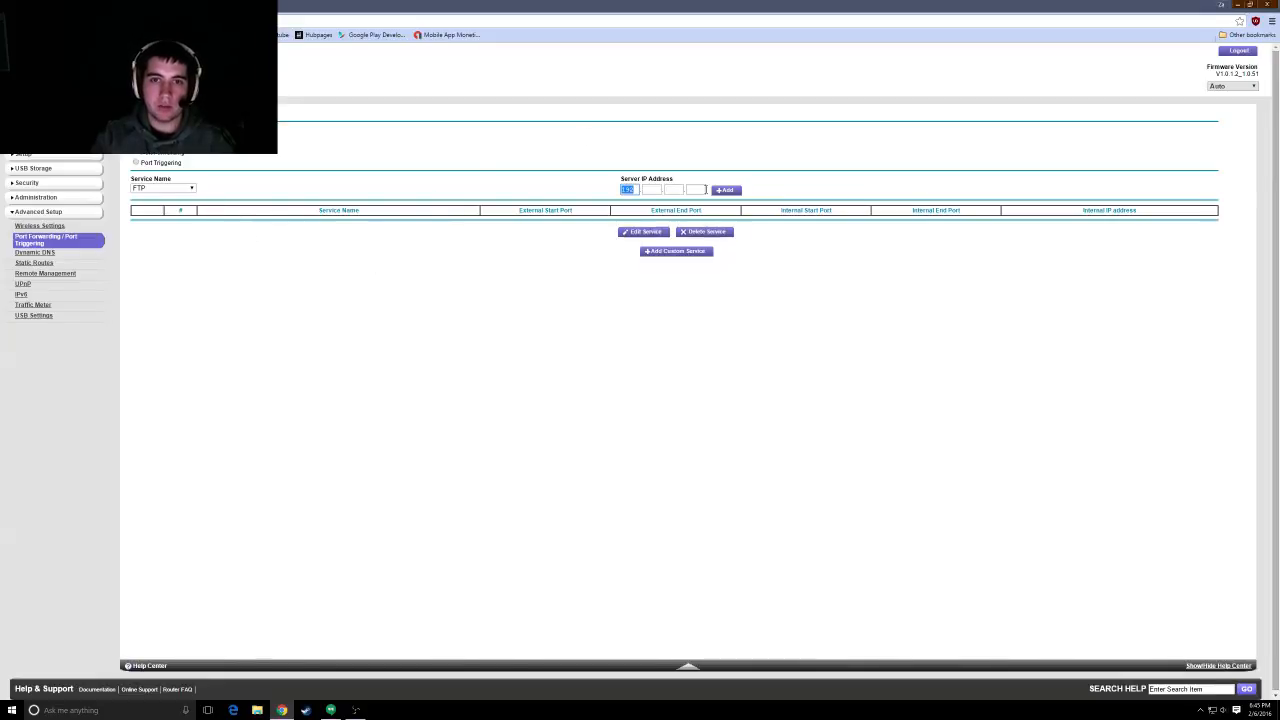
- Add an FTP forwarding rule (ports 20–21) with server IP 192.168.1.2, dismissing invalid IP warnings
left_click(726, 190)
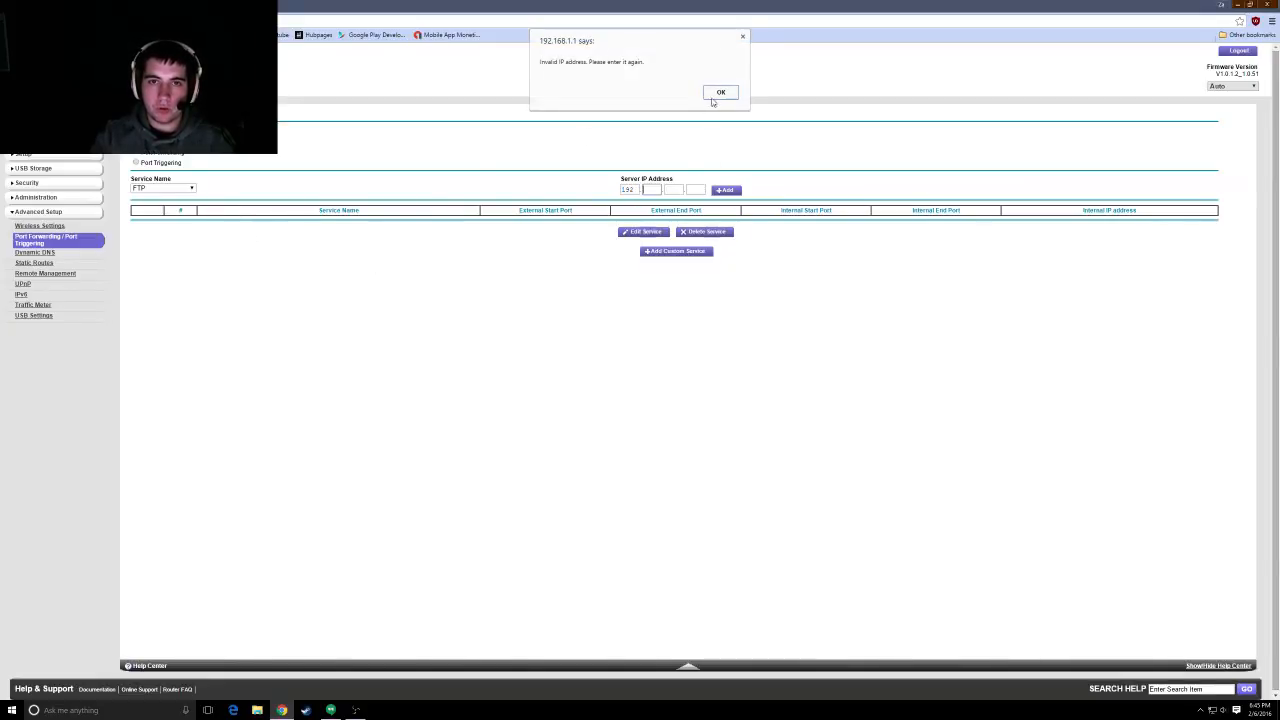
left_click(720, 92)
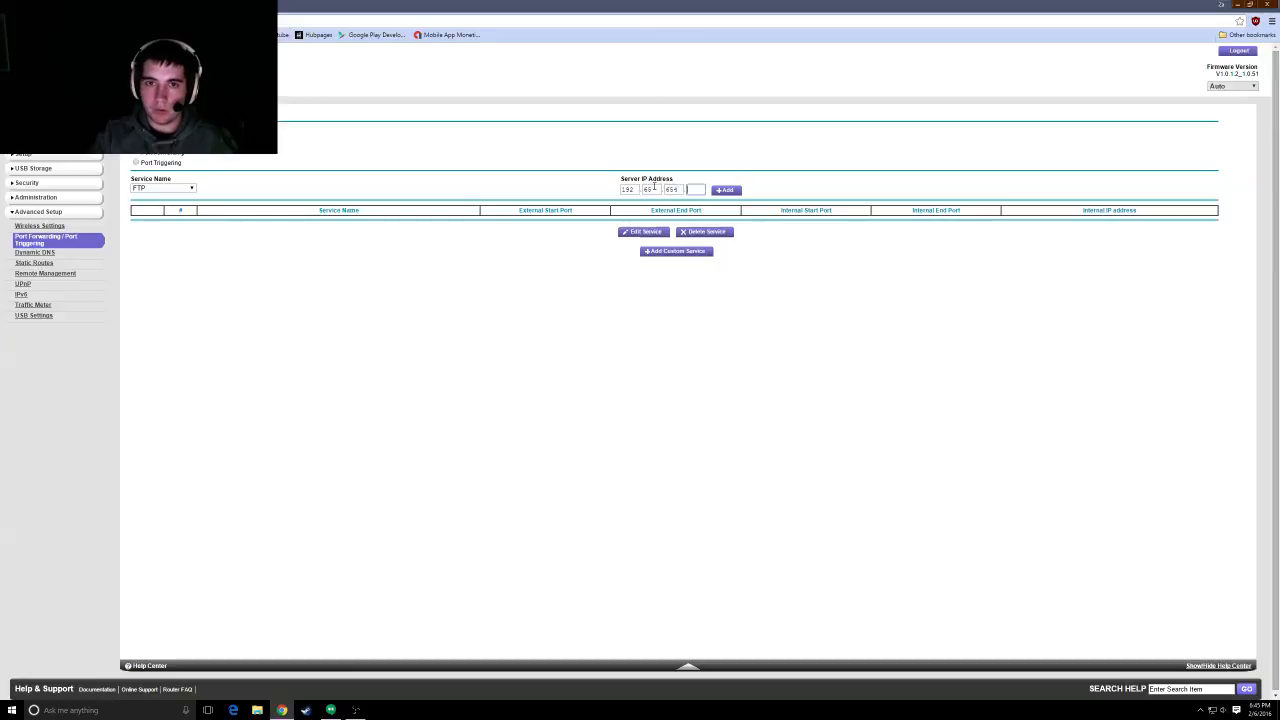
left_click(724, 190)
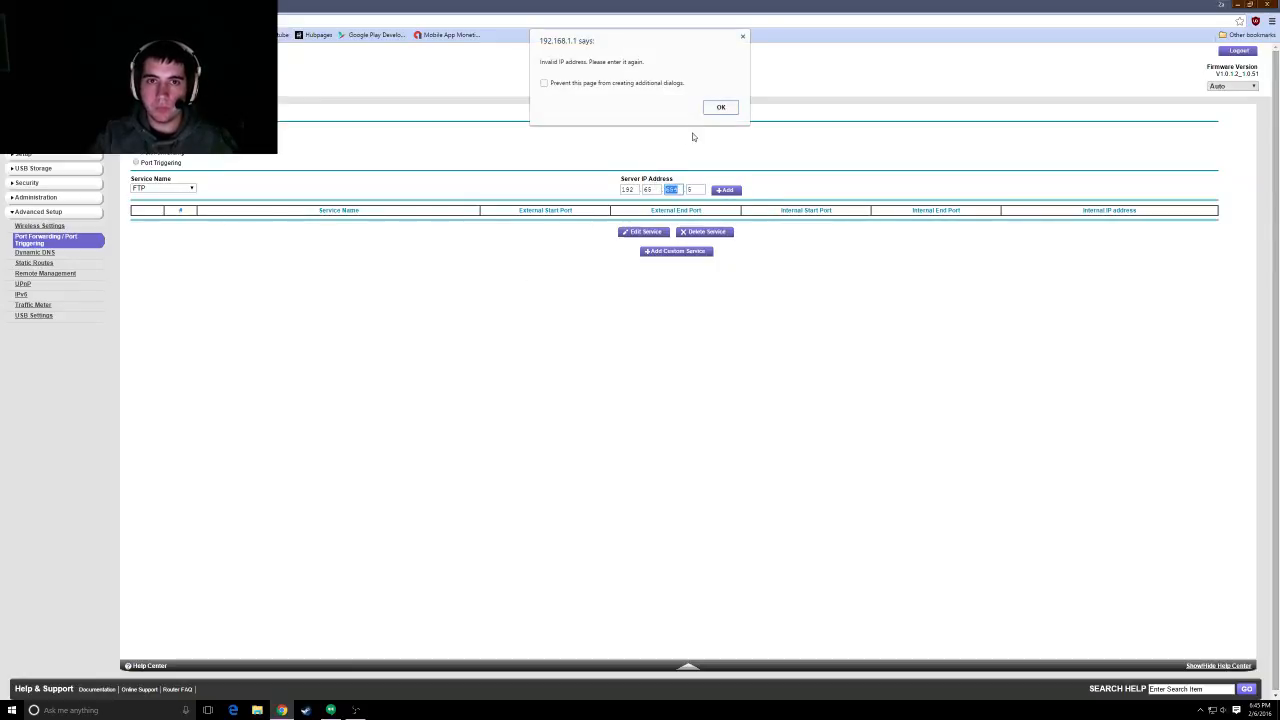
left_click(720, 108)
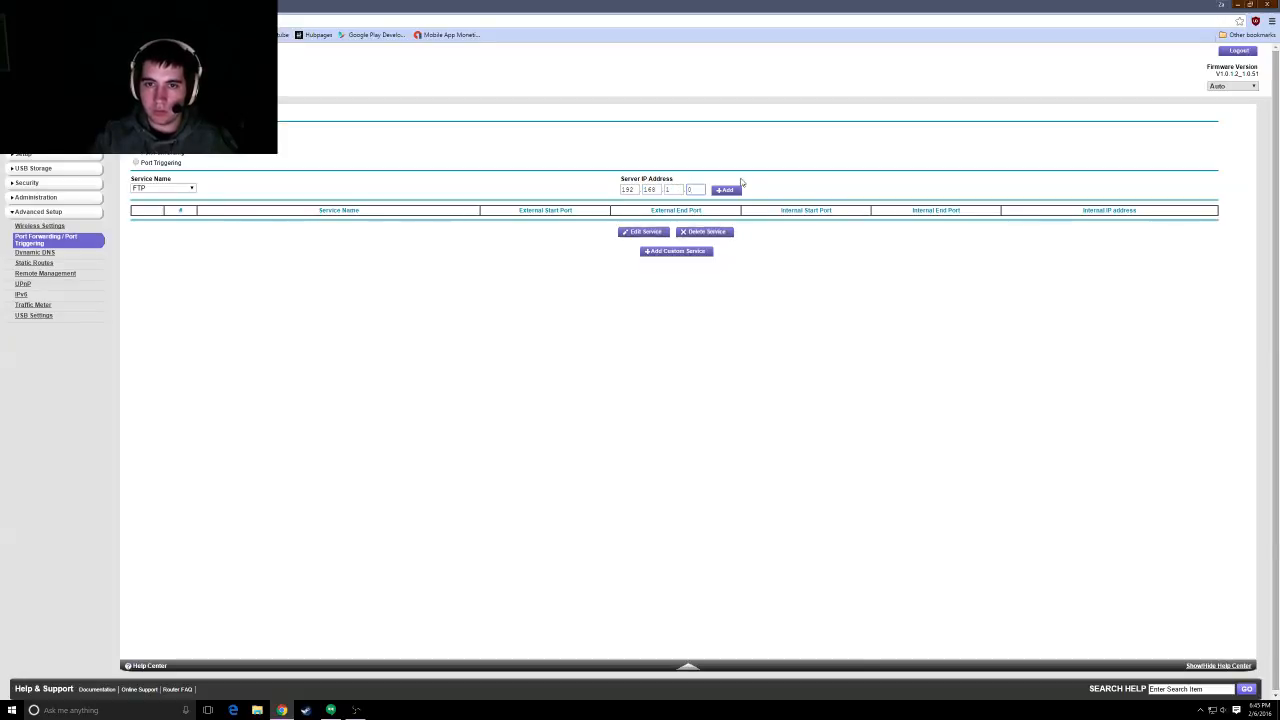
left_click(692, 188)
type("2")
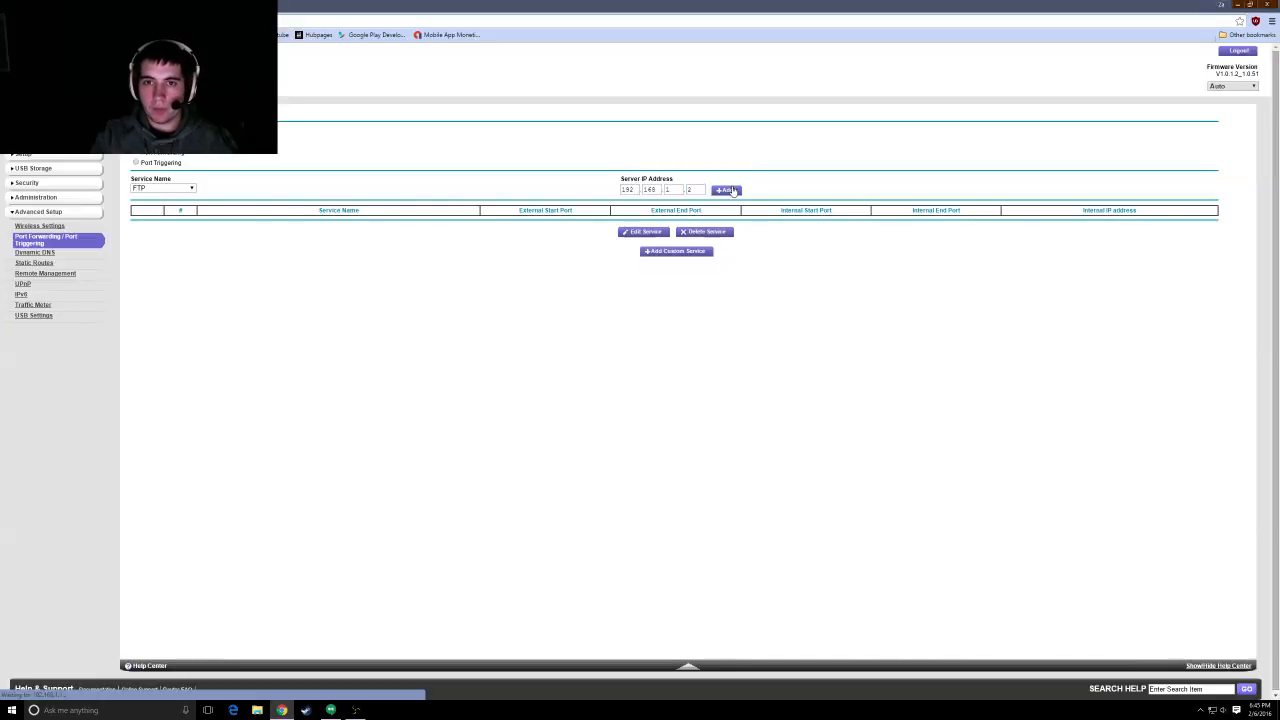
left_click(726, 190)
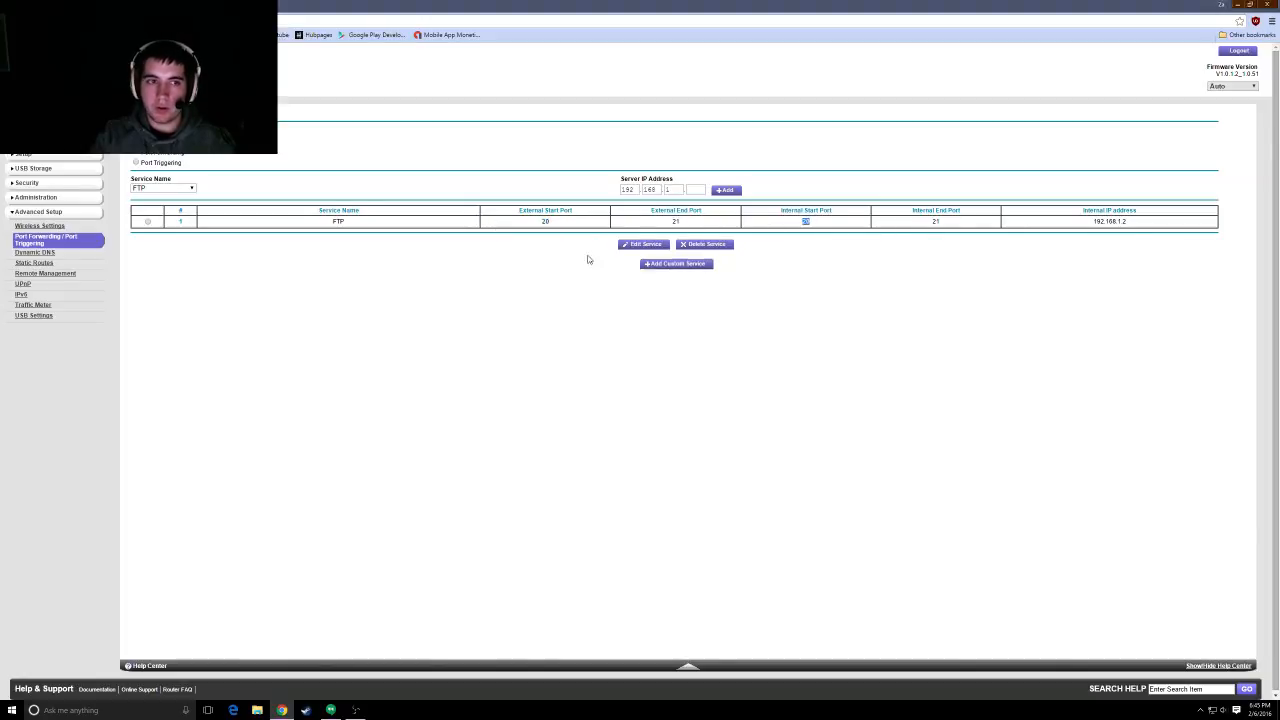
- Edit the FTP rule, setting TCP external and internal start/end ports to 25565
left_click(644, 244)
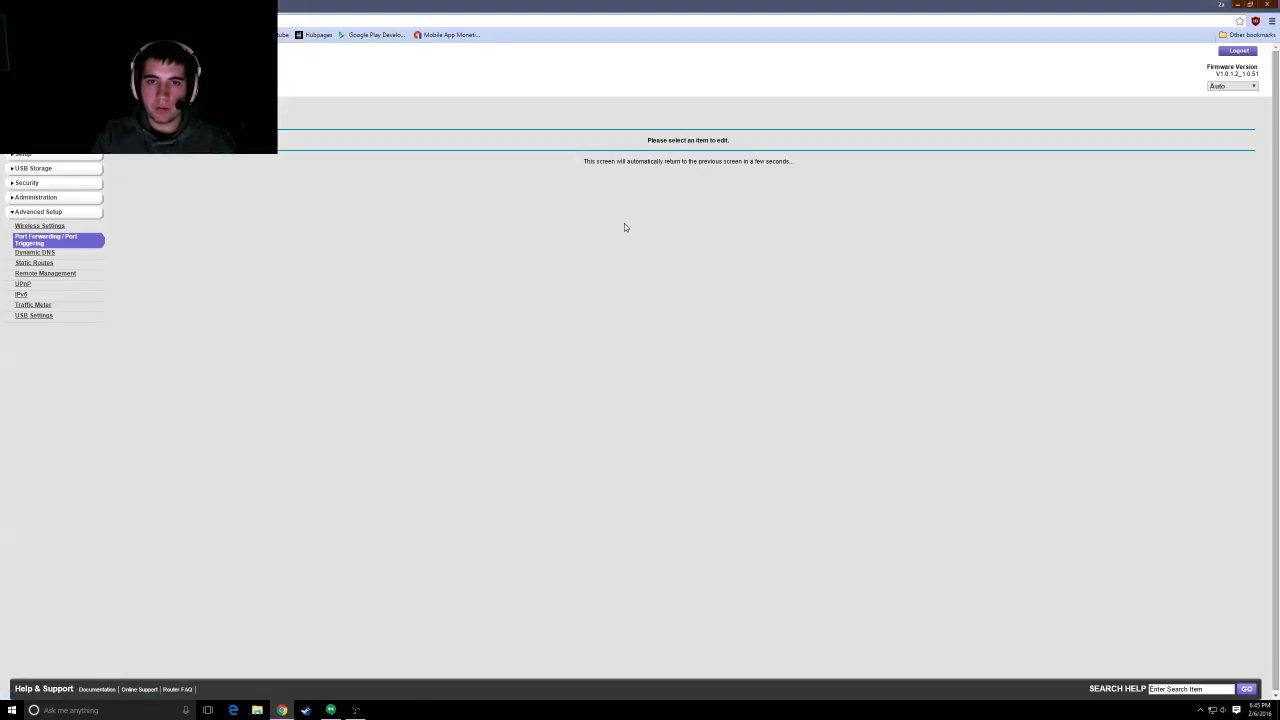
mouse_move(620, 240)
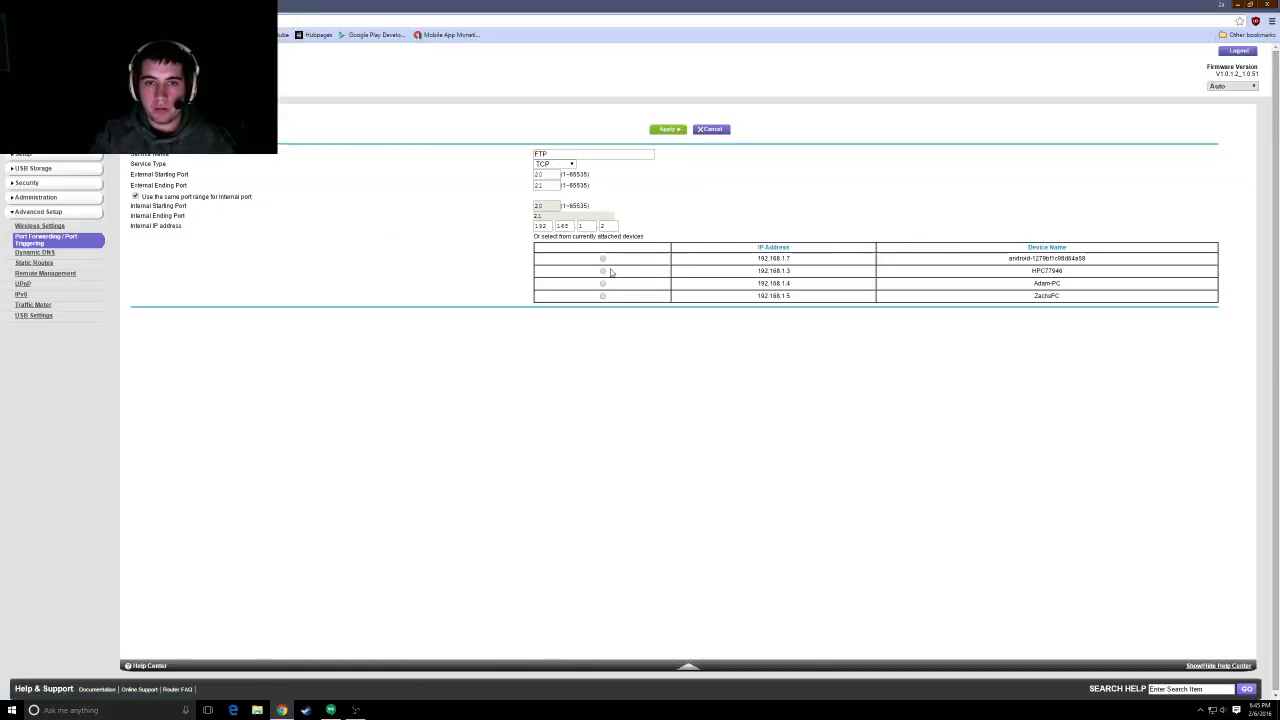
left_click(544, 174)
type("25565")
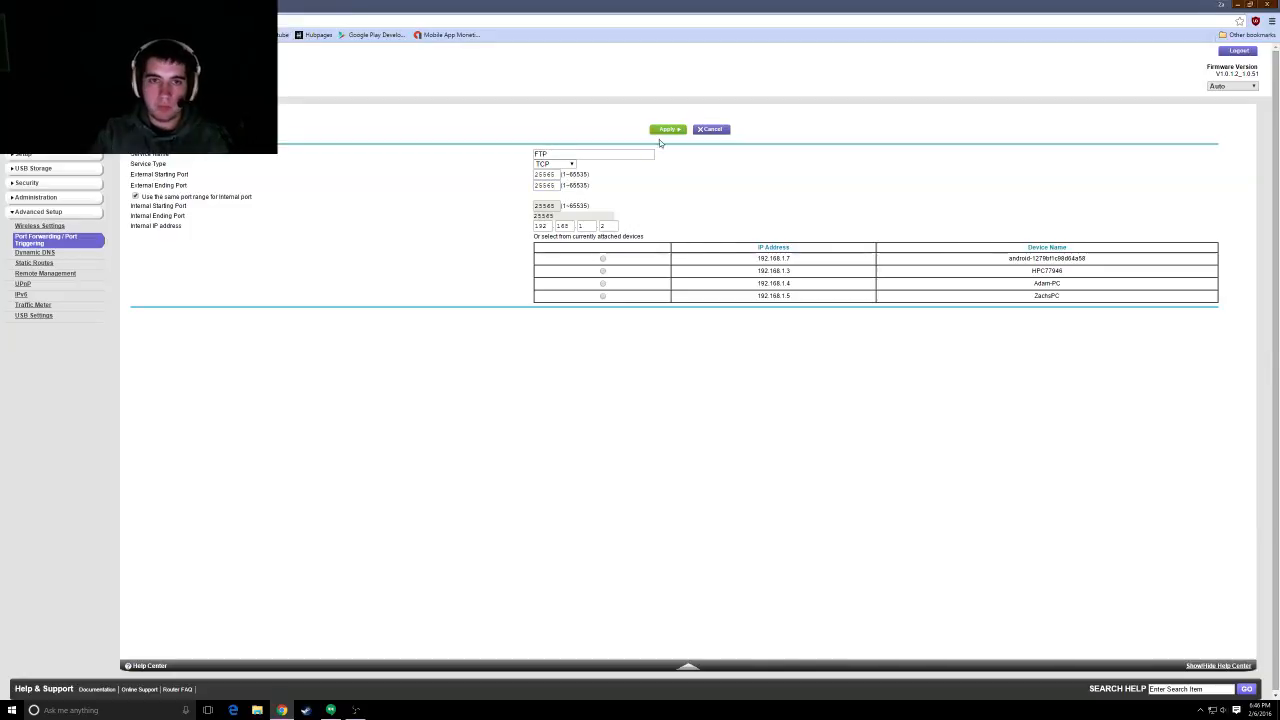
- Apply the edit so FTP forwards port 25565 to 192.168.1.2
left_click(666, 128)
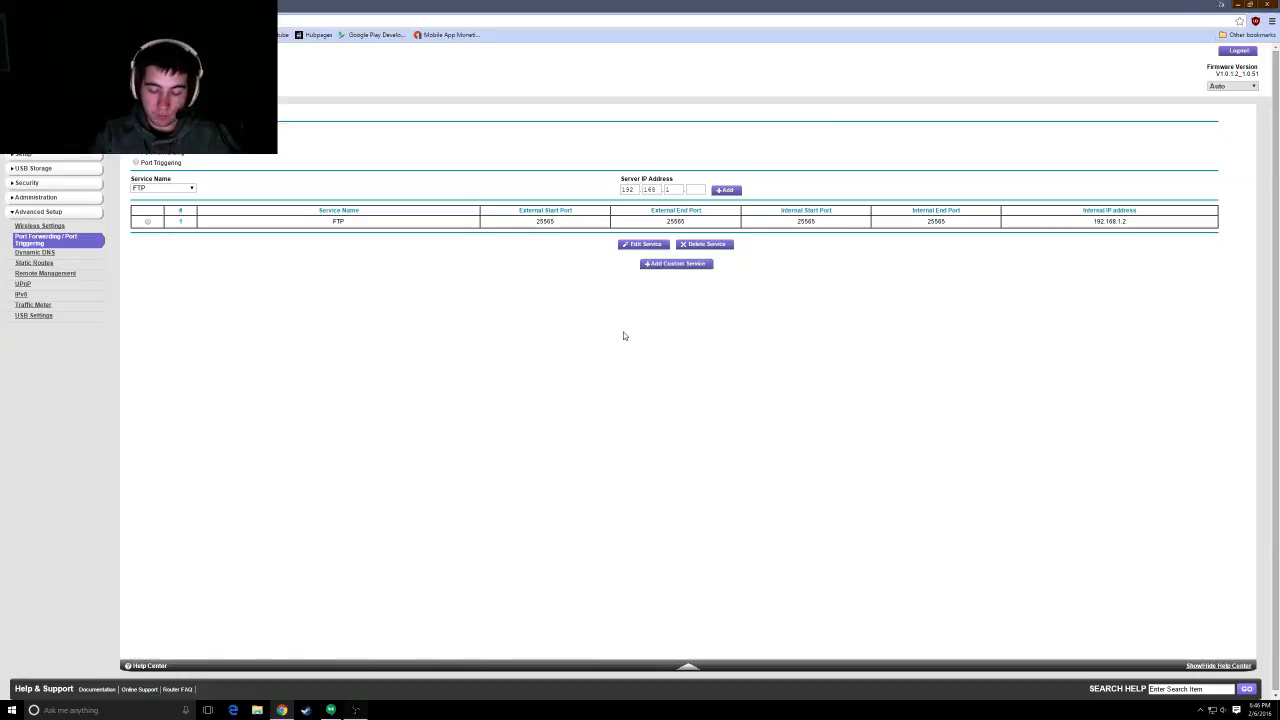
mouse_move(538, 340)
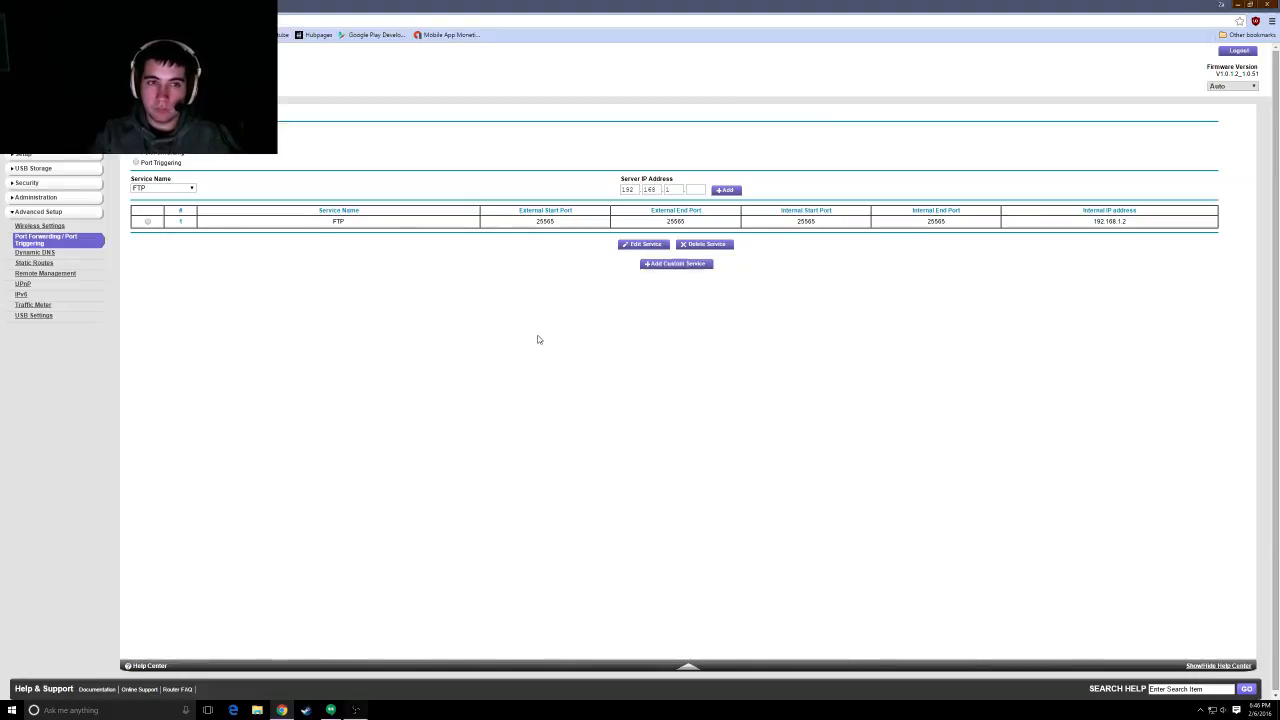
mouse_move(400, 264)
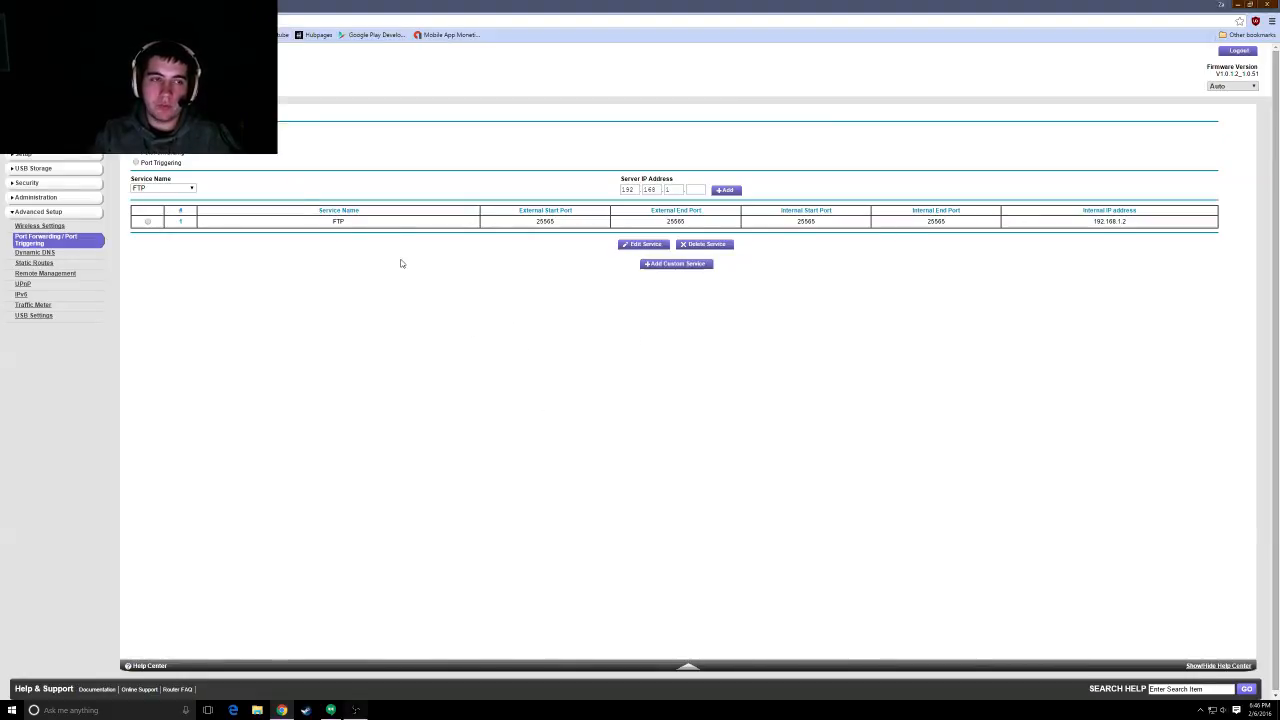